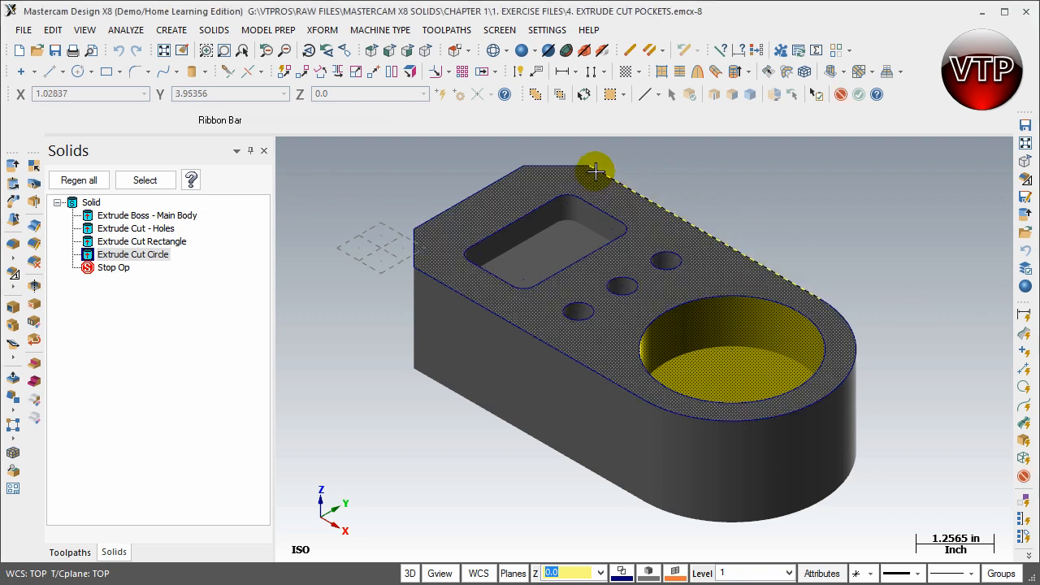
Step: Select the outer top edge chain for a 0.1 Solid One-distance Chamfer and accept the selection
drag(595, 170, 452, 296)
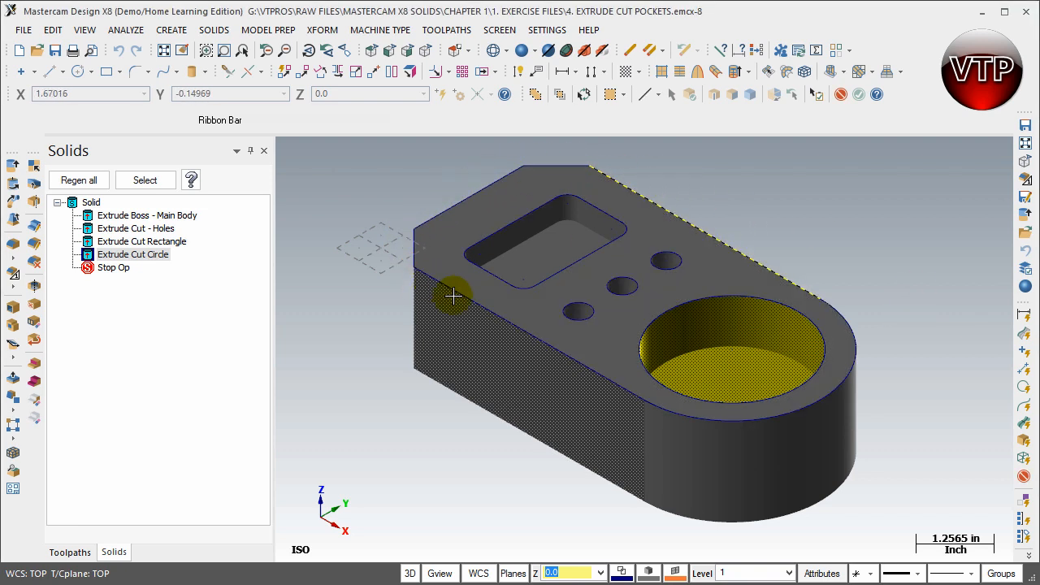
mouse_move(680, 289)
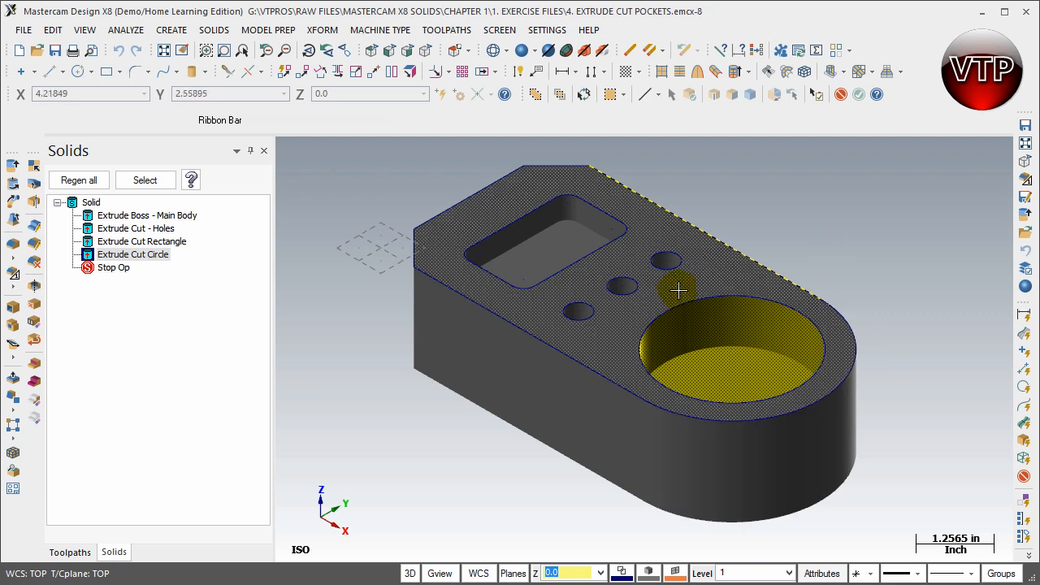
mouse_move(666, 309)
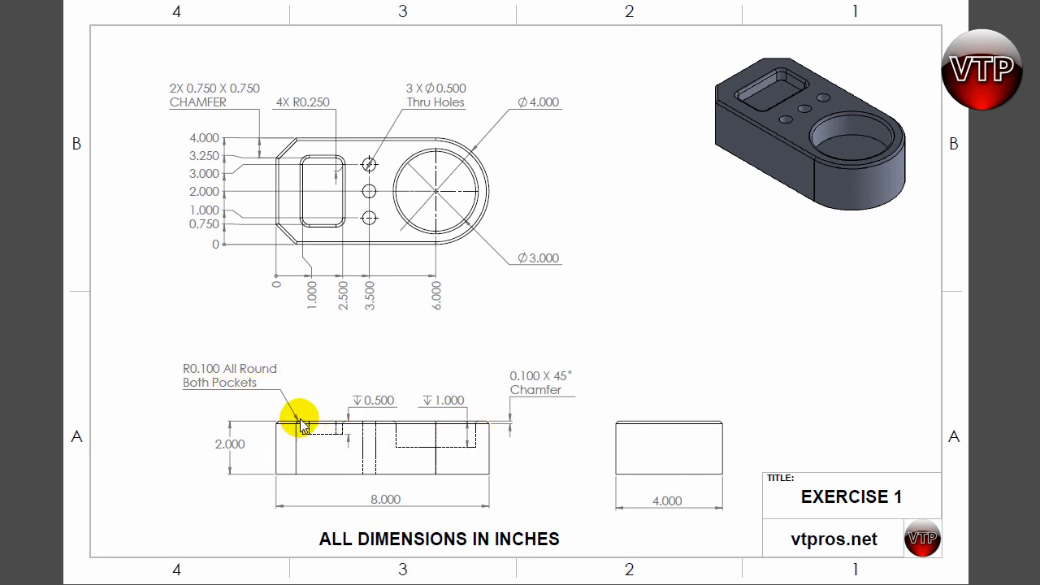
mouse_move(810, 89)
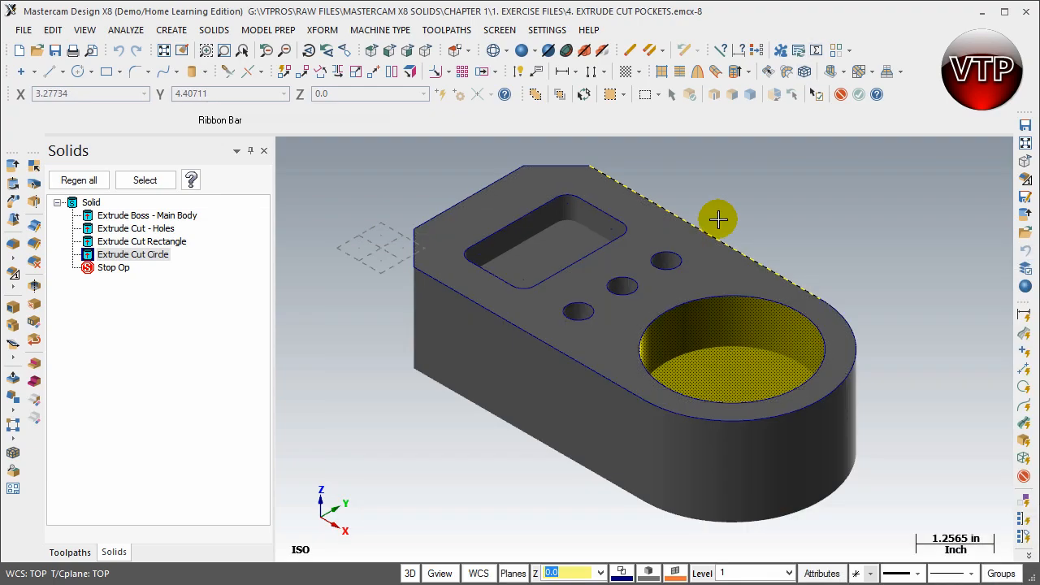
mouse_move(16, 277)
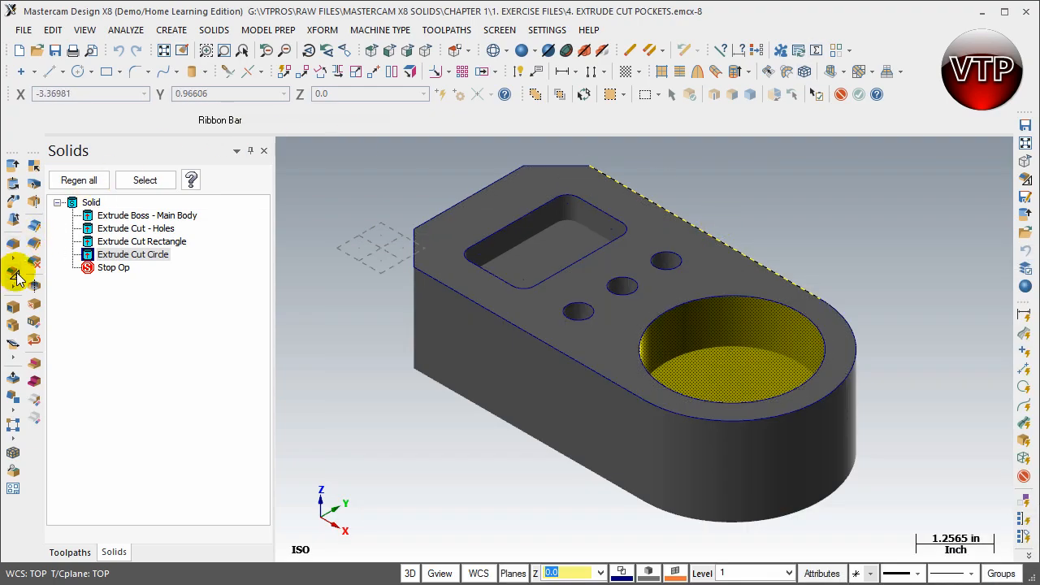
mouse_move(15, 279)
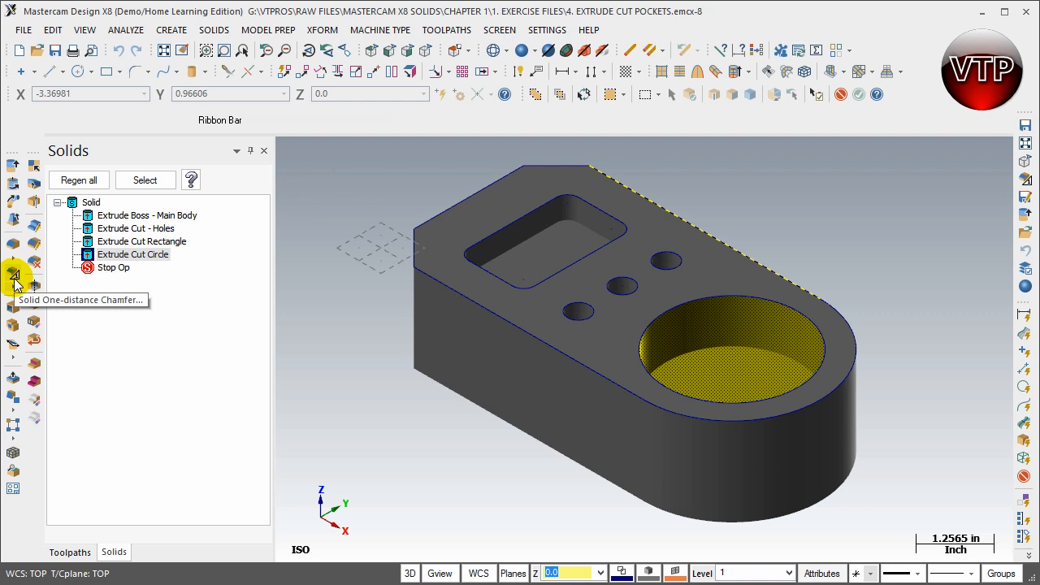
click(13, 275)
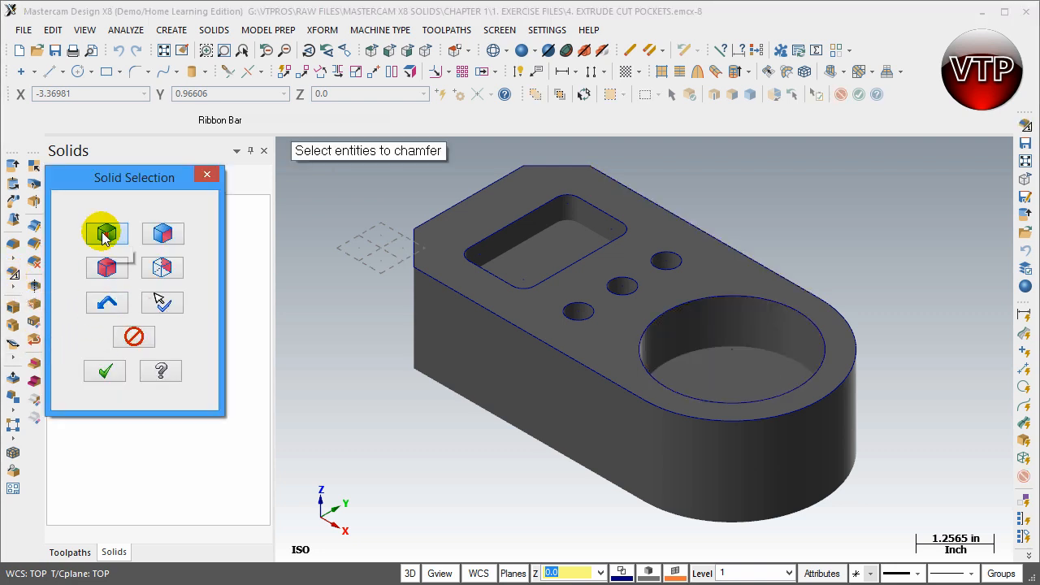
mouse_move(100, 234)
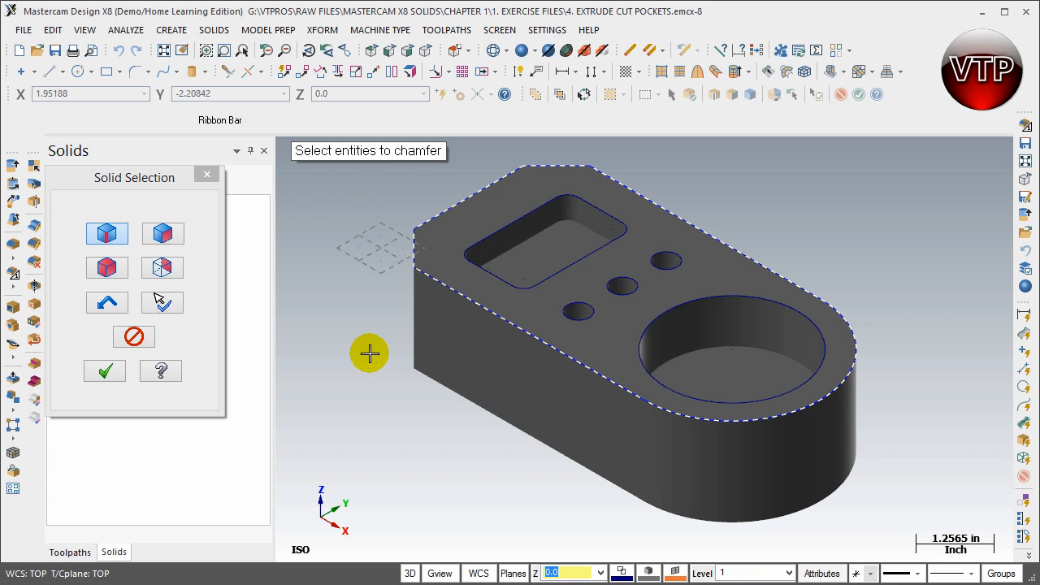
click(104, 371)
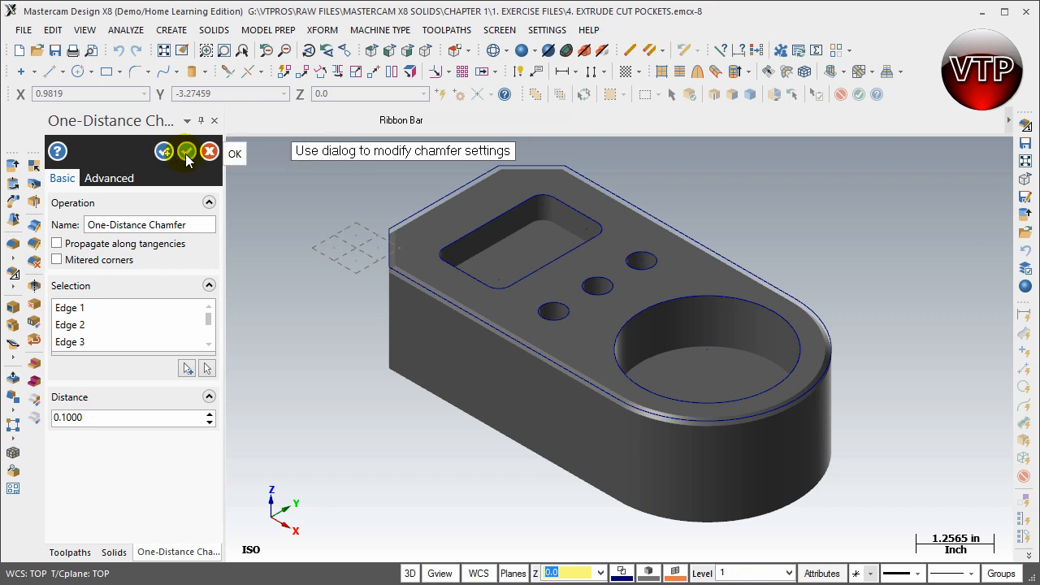
mouse_move(208, 152)
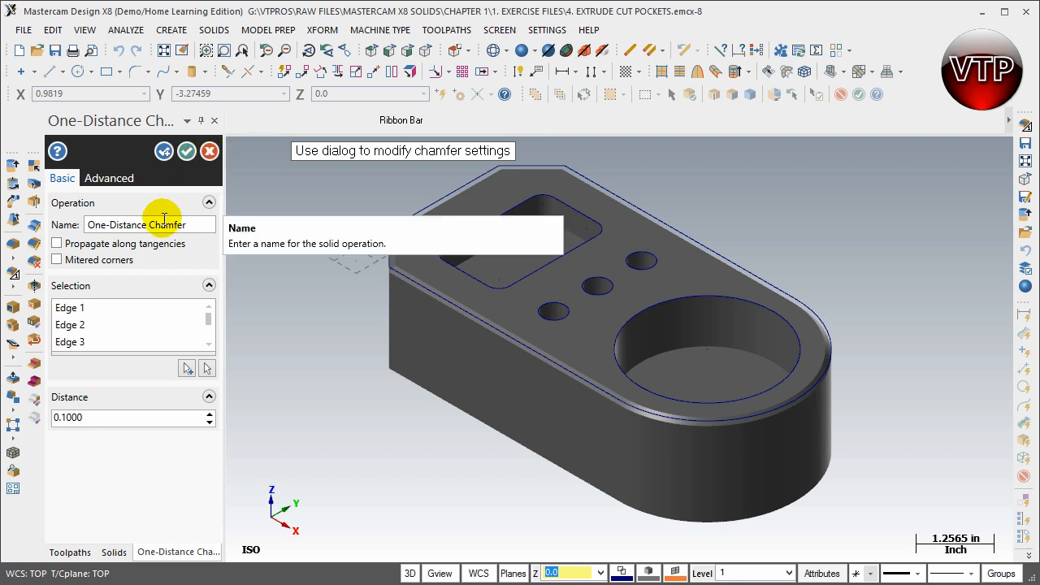
click(109, 177)
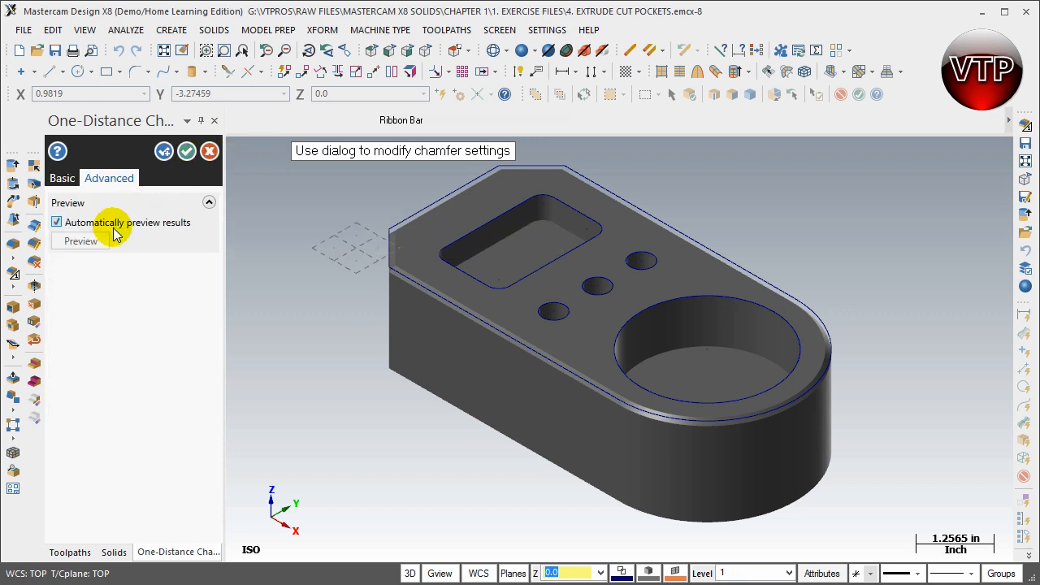
click(62, 178)
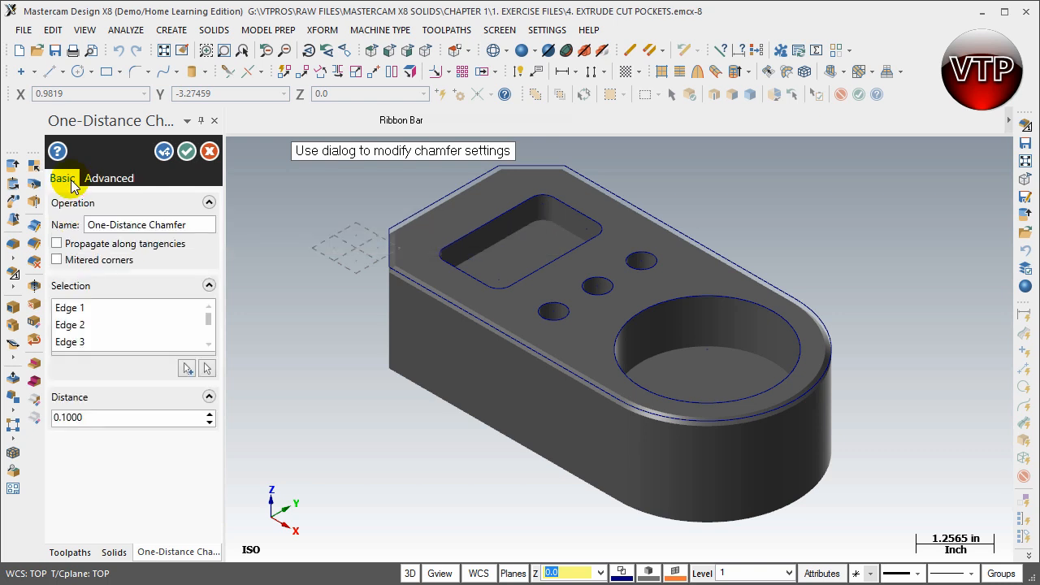
mouse_move(57, 416)
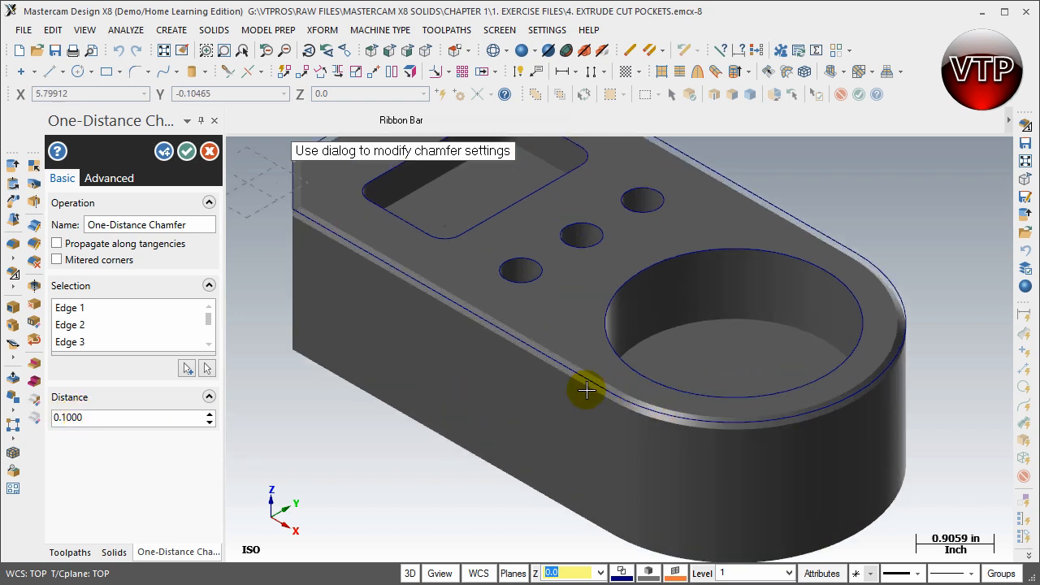
drag(585, 390, 314, 193)
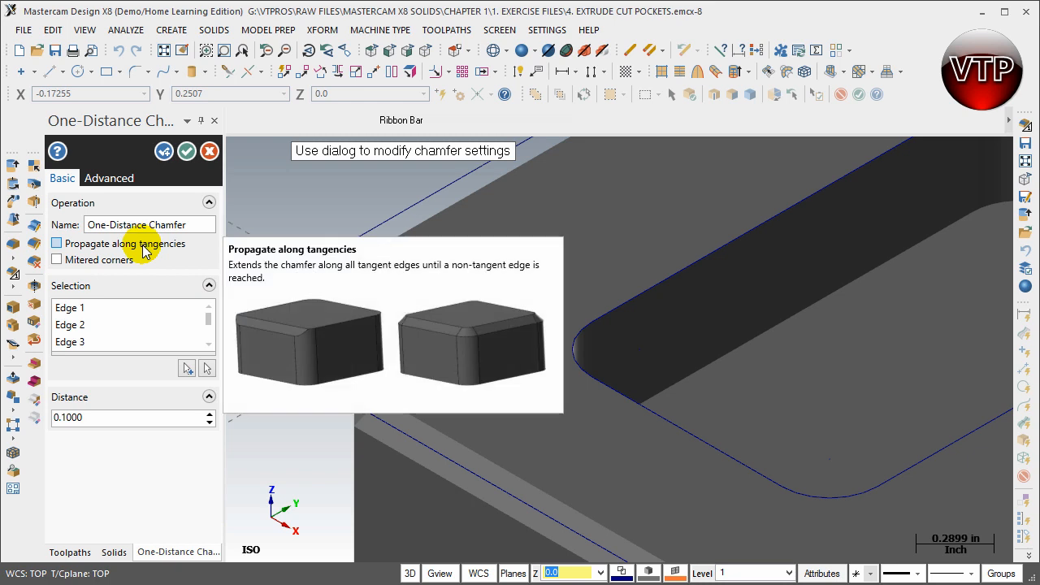
mouse_move(120, 247)
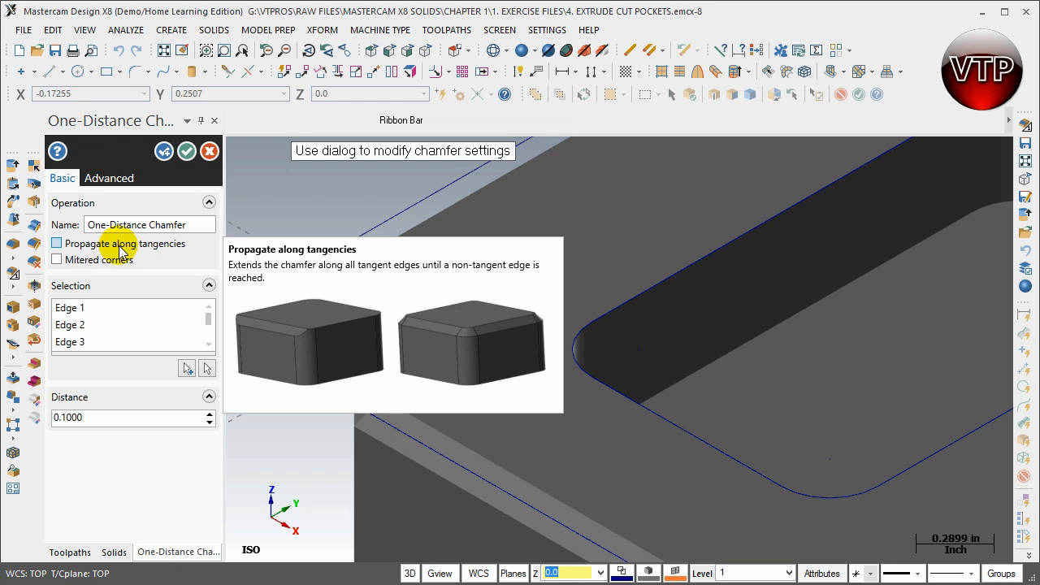
mouse_move(98, 260)
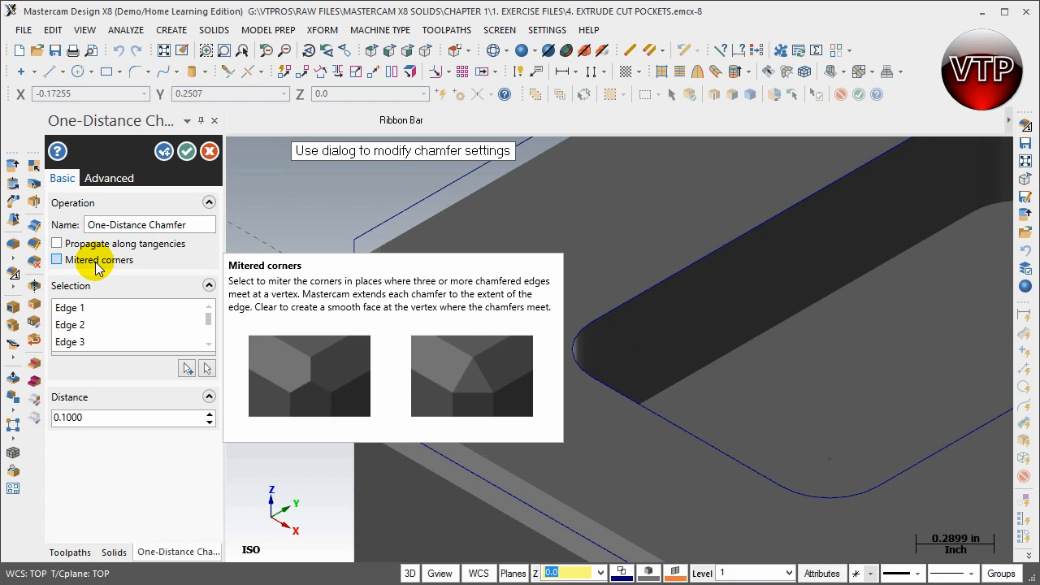
mouse_move(88, 243)
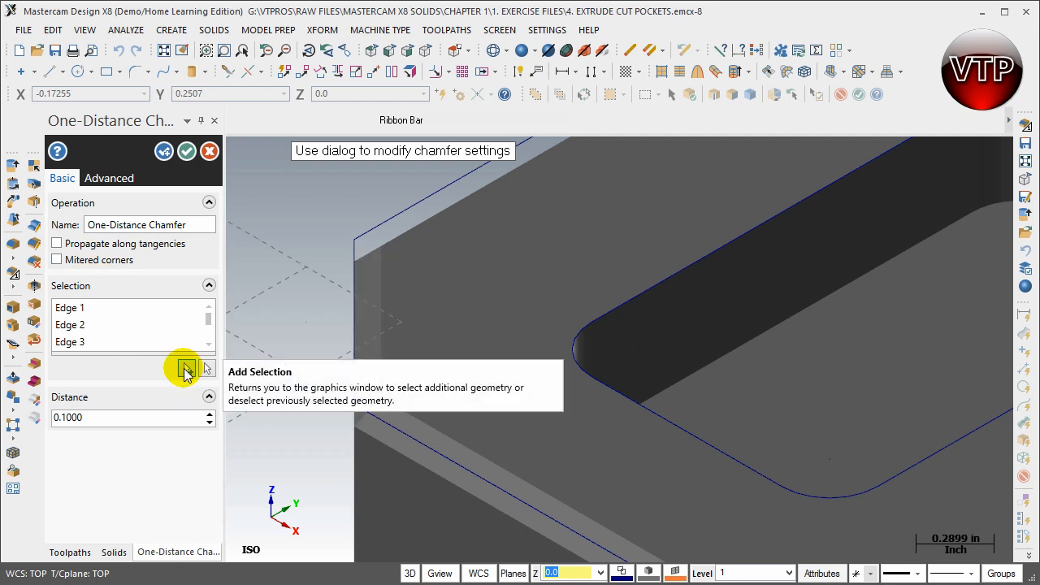
mouse_move(209, 368)
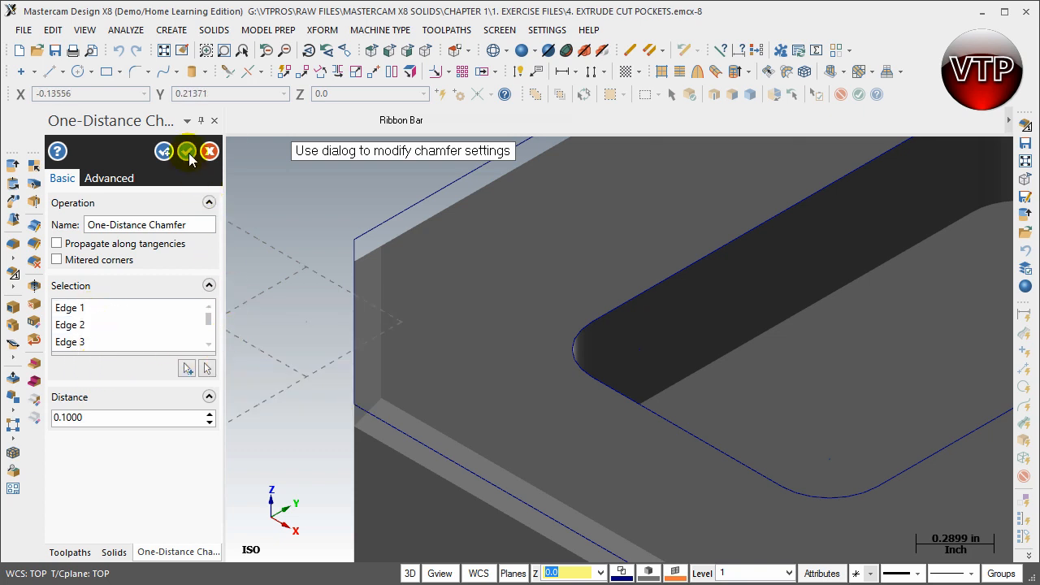
click(187, 152)
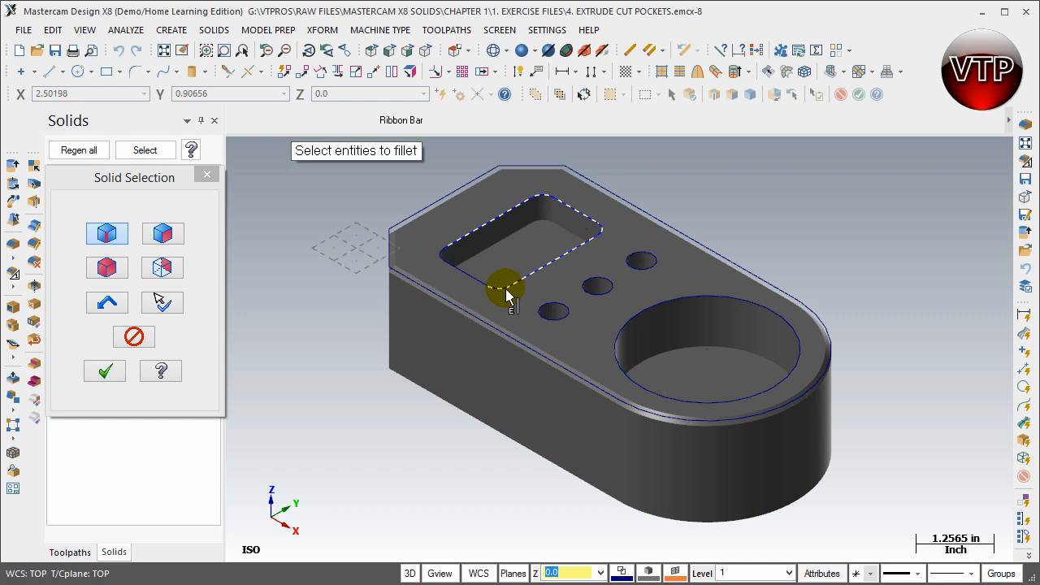
mouse_move(443, 262)
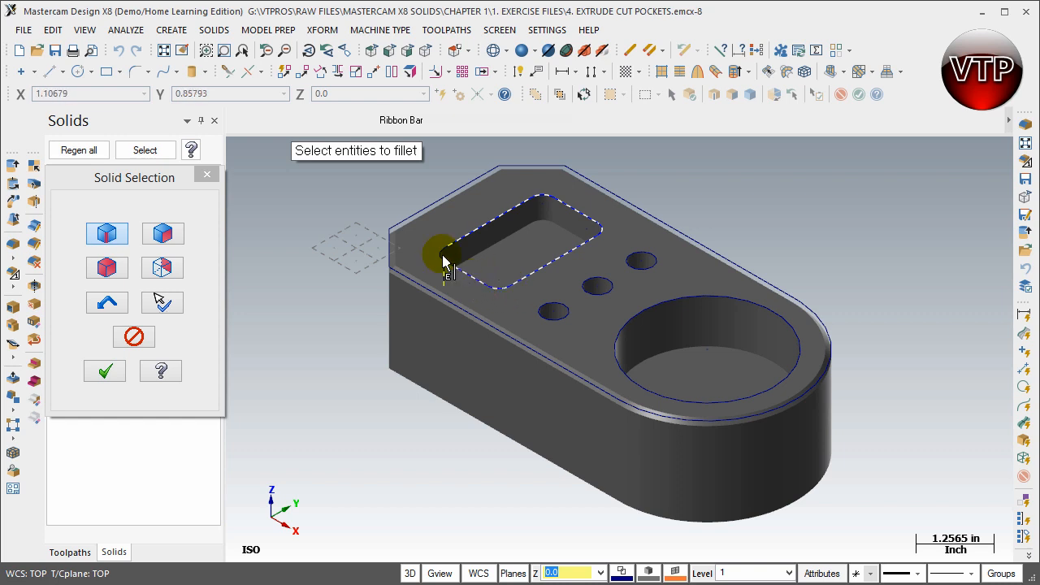
Step: Pick the rectangular pocket rim and the circular pocket rim as fillet edges
click(660, 315)
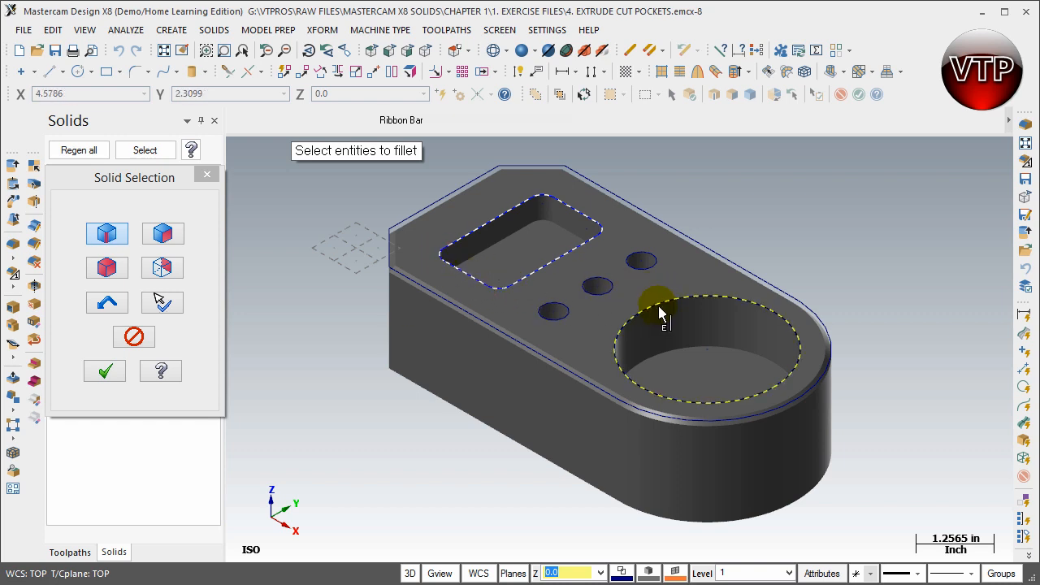
click(768, 348)
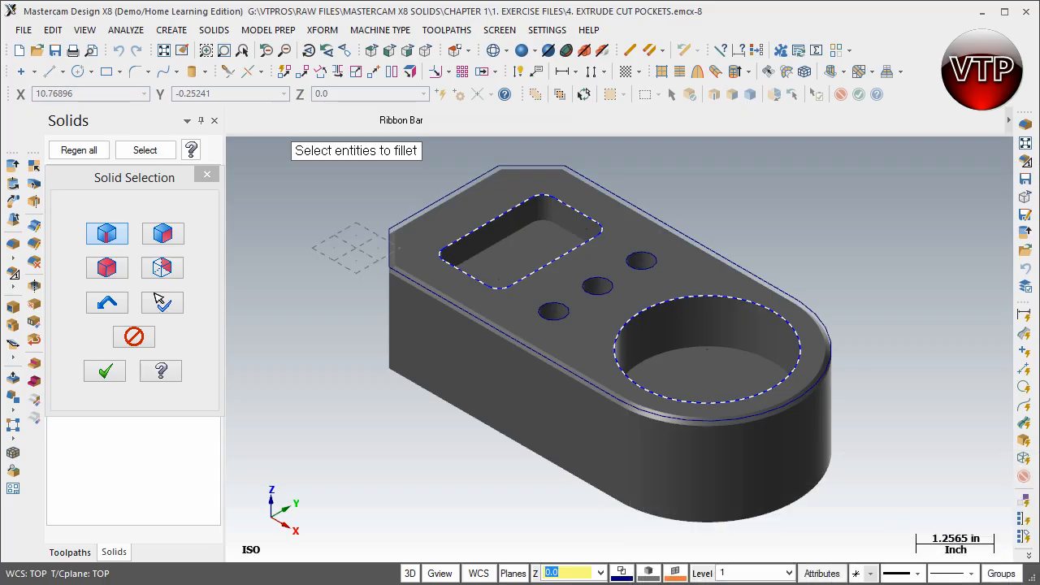
Step: End edge selection so the Constant Radius Fillet panel shows radius 0.1 with tangent propagation
click(104, 370)
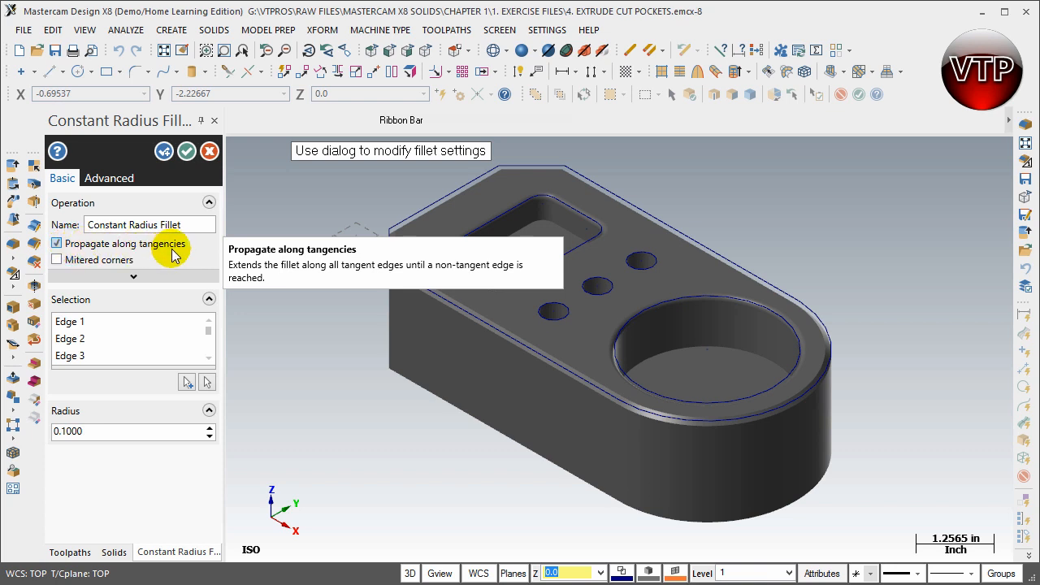
mouse_move(559, 197)
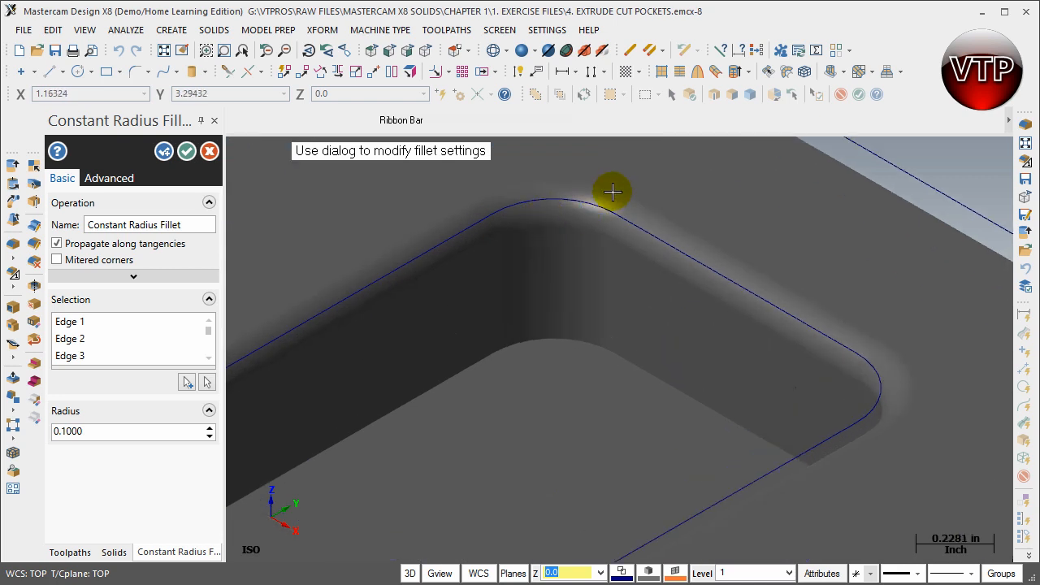
mouse_move(588, 198)
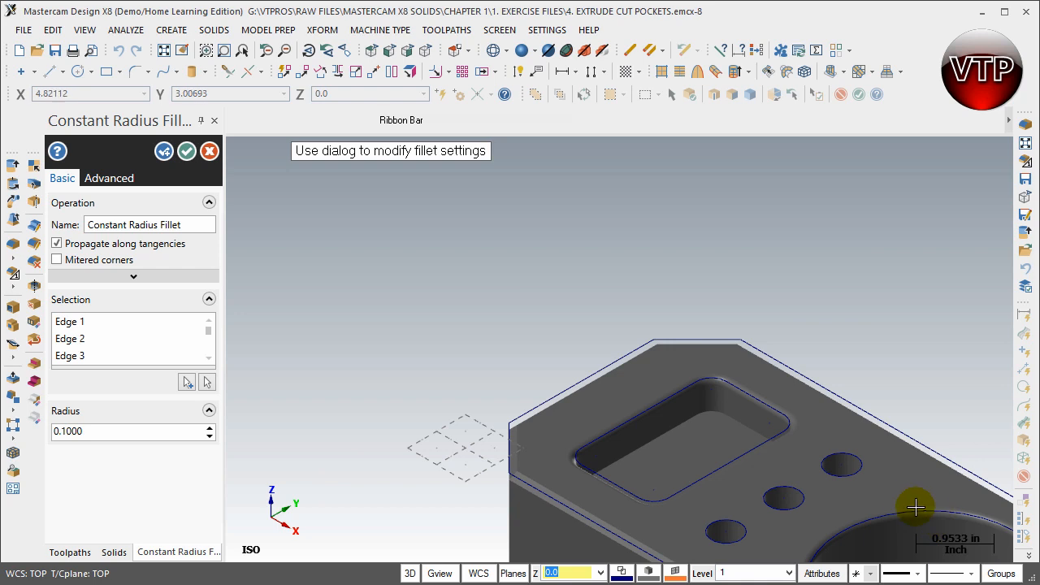
mouse_move(897, 494)
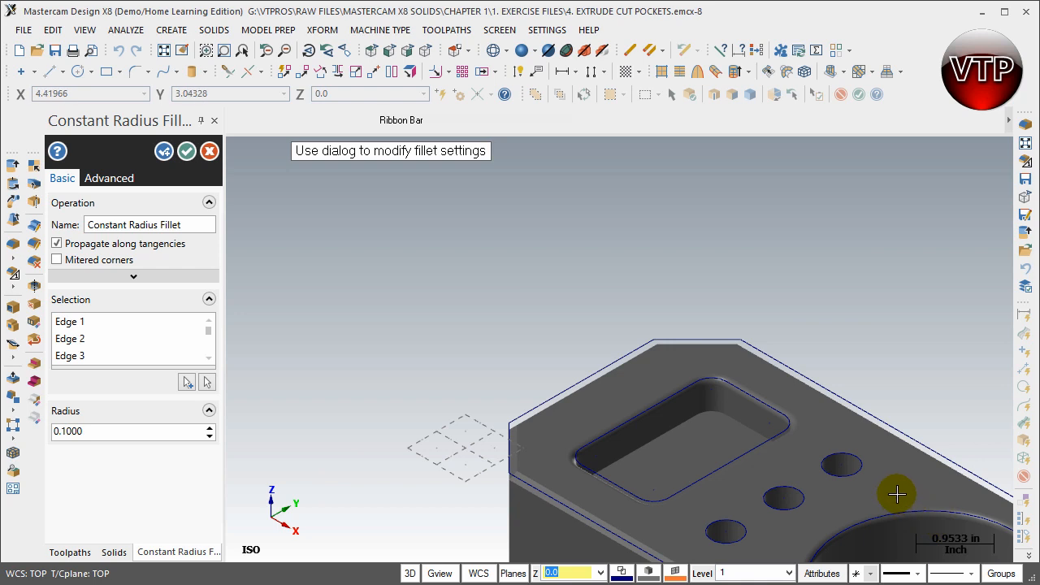
mouse_move(819, 322)
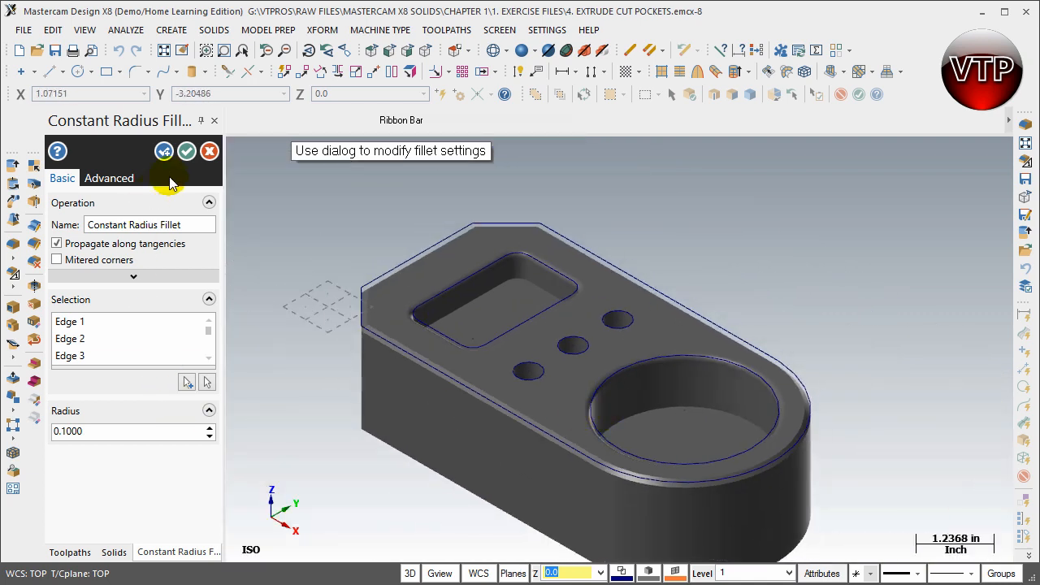
Step: Commit the 0.1 fillet, change the shading display style and rotate to inspect the rounded pockets
click(187, 152)
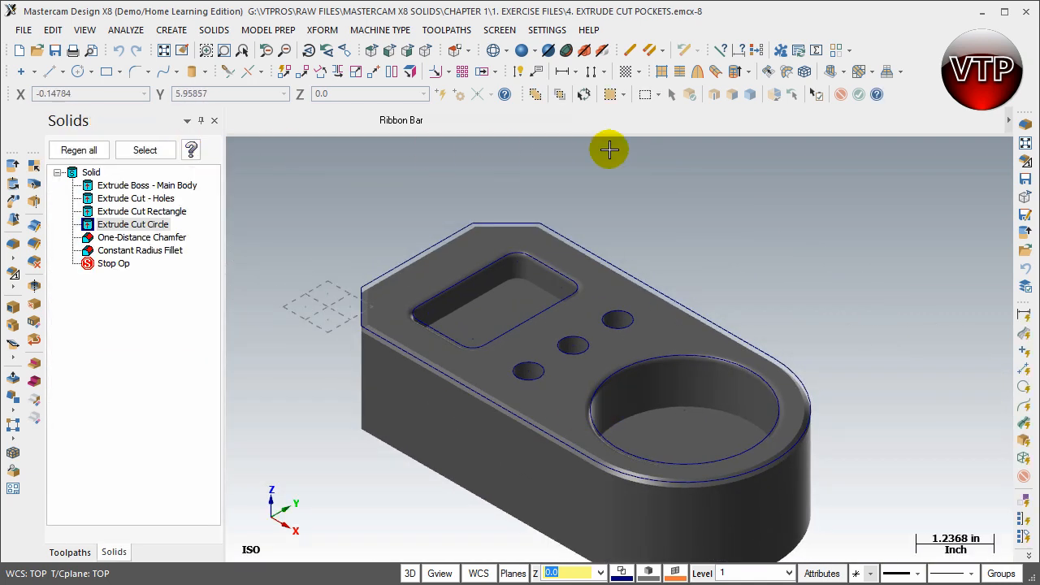
click(529, 50)
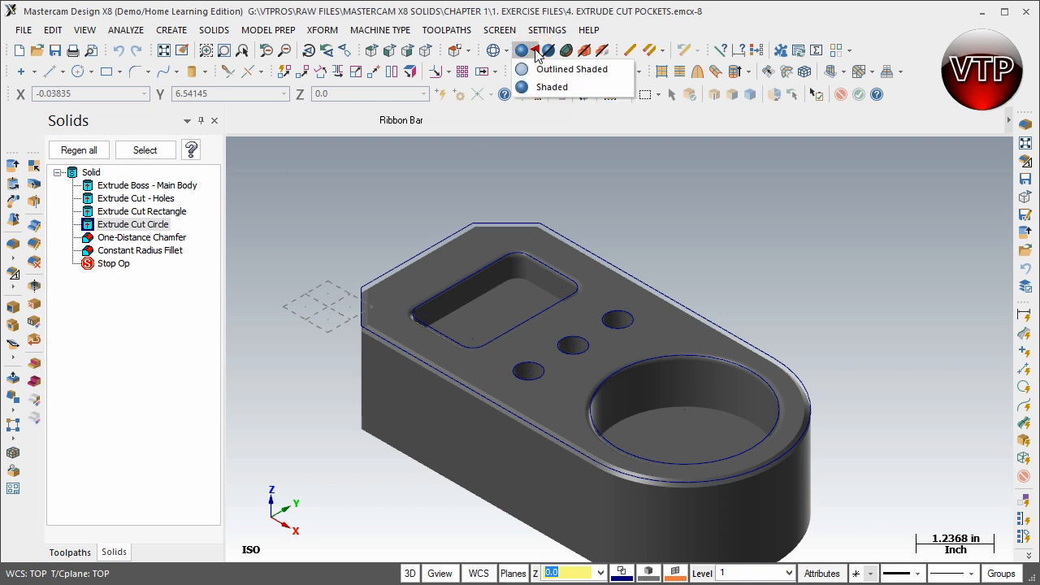
click(524, 51)
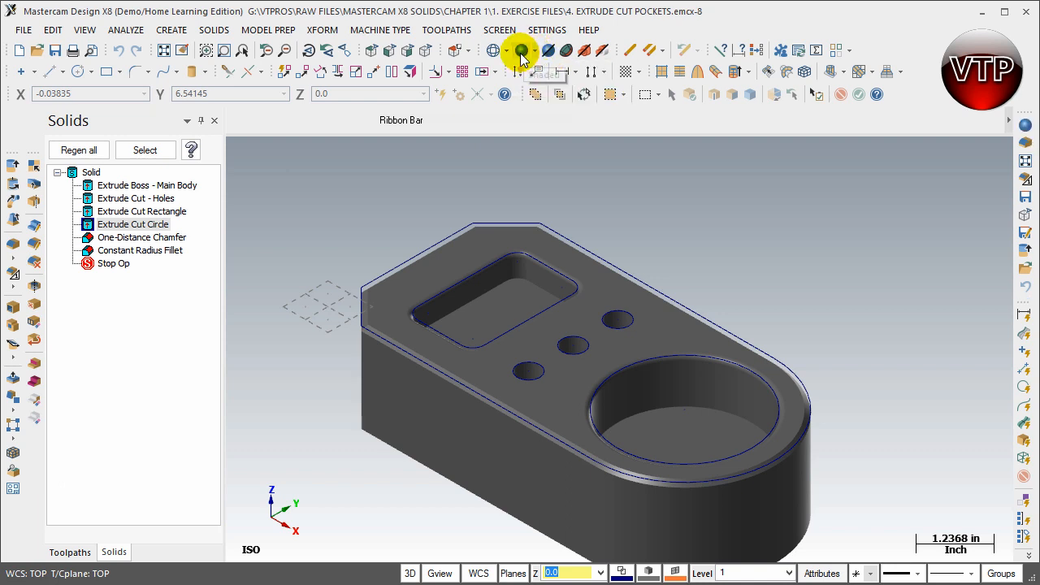
mouse_move(547, 78)
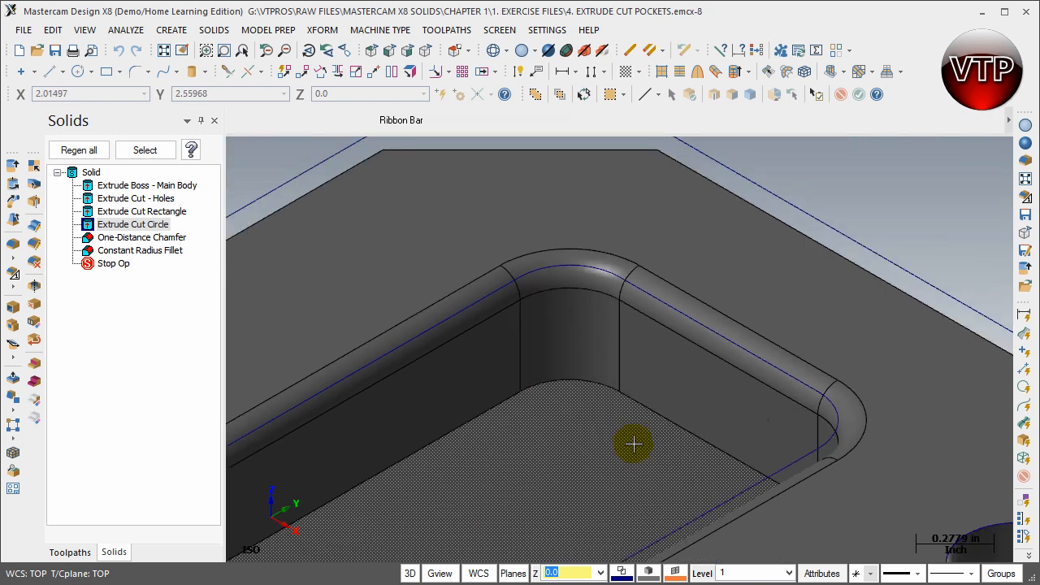
mouse_move(630, 440)
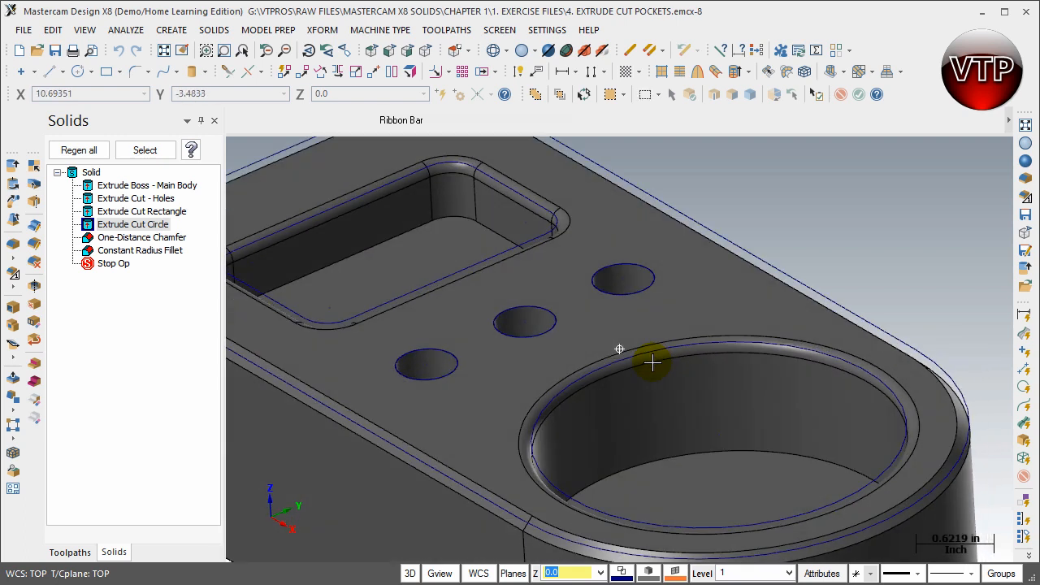
drag(650, 364, 561, 520)
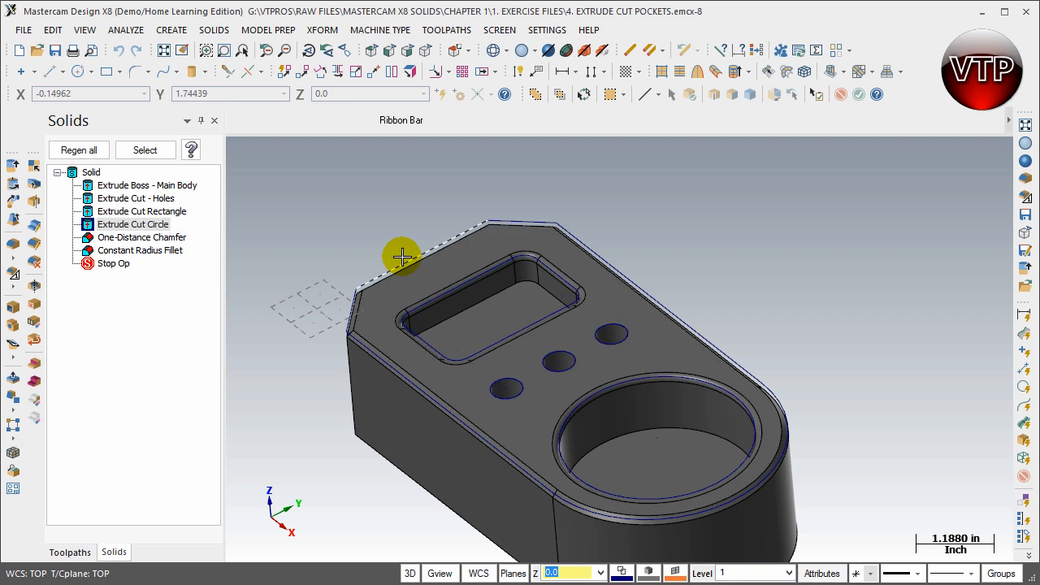
mouse_move(510, 212)
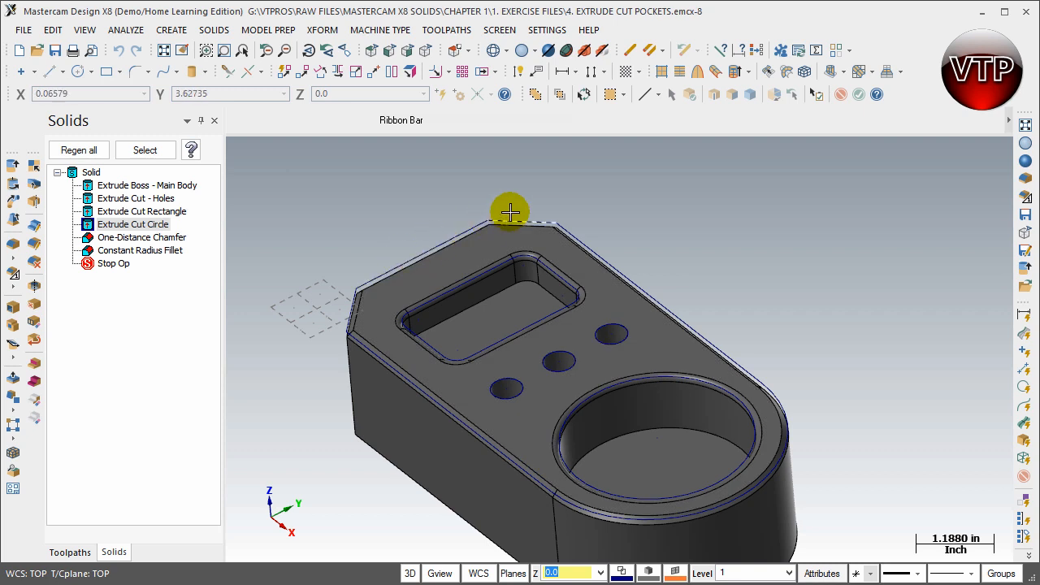
mouse_move(558, 361)
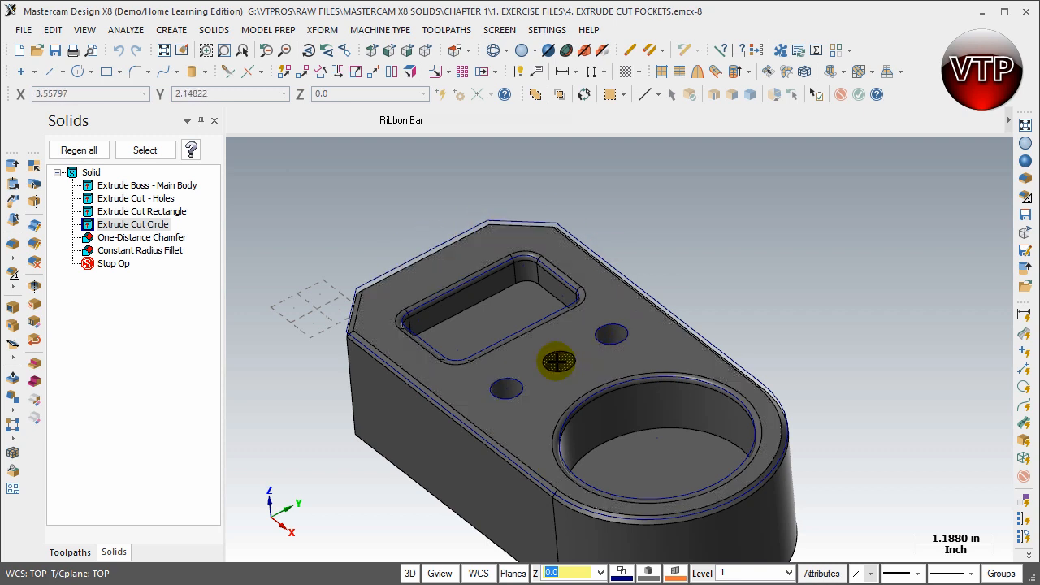
mouse_move(501, 384)
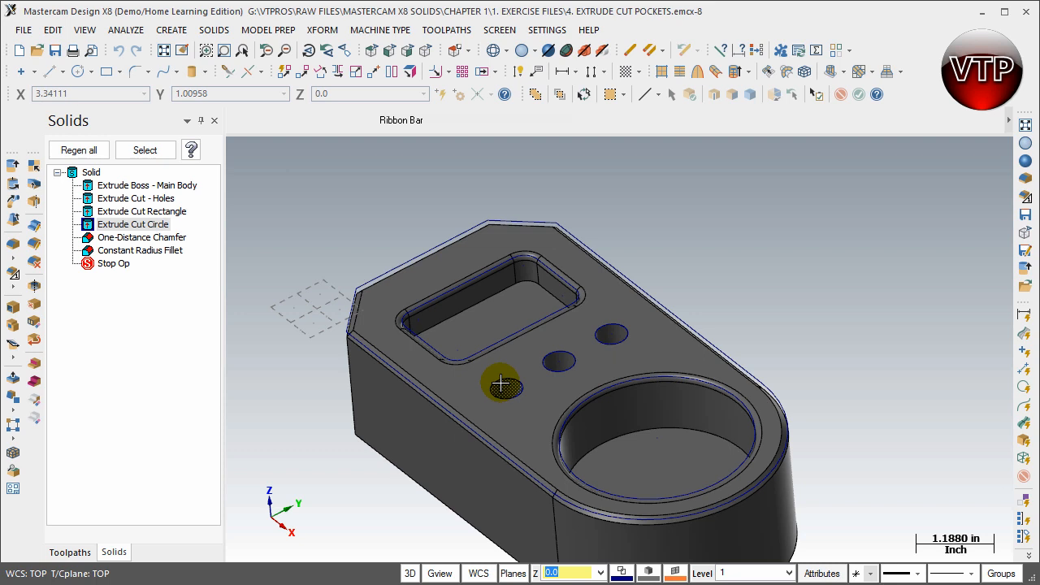